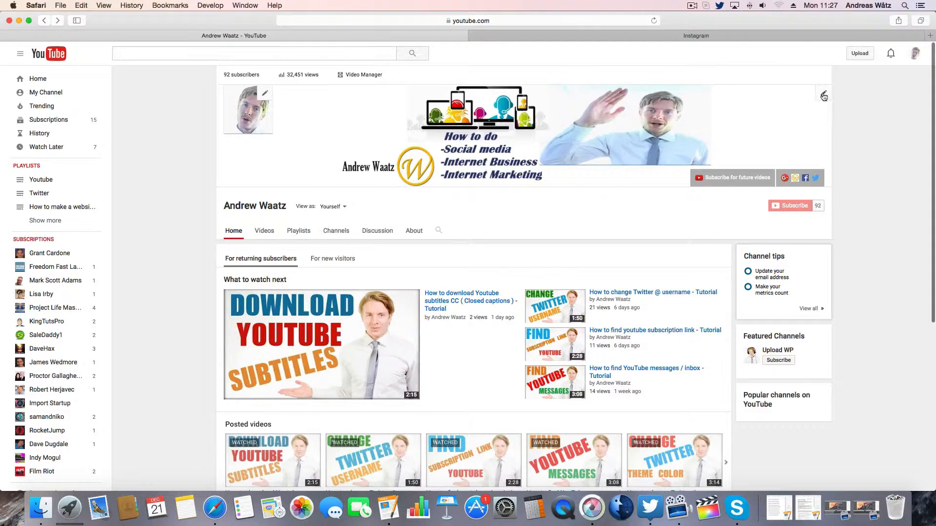
Step: Open Edit links from the pencil menu on the channel art
click(823, 96)
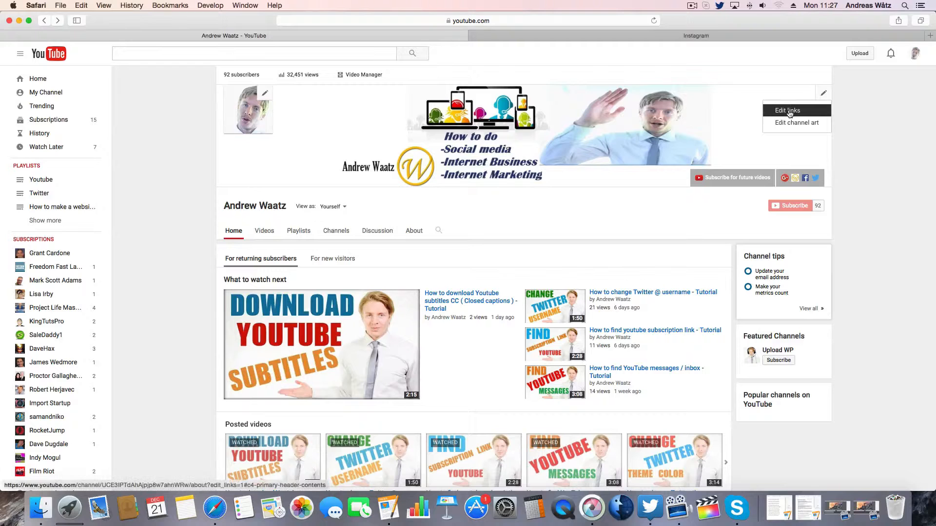
click(787, 111)
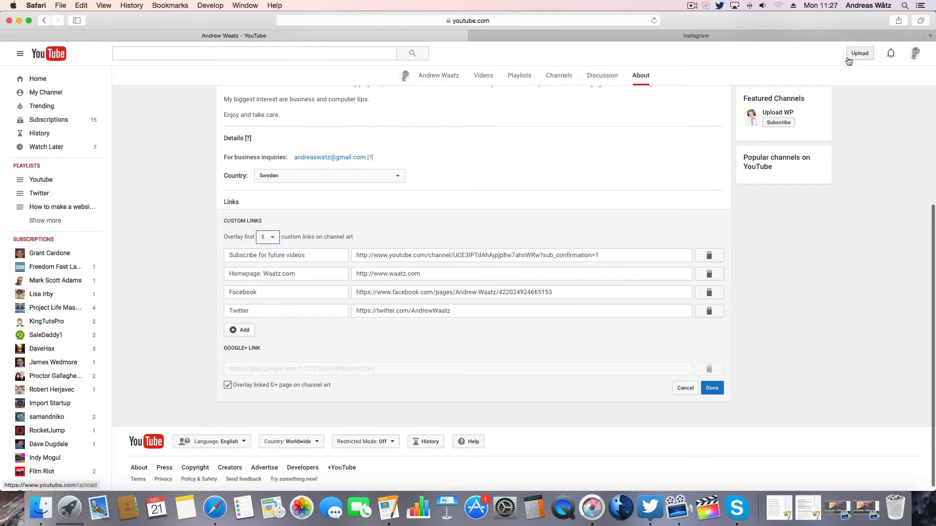
Step: Add a fifth custom link row and title it 'Instagram'
click(239, 329)
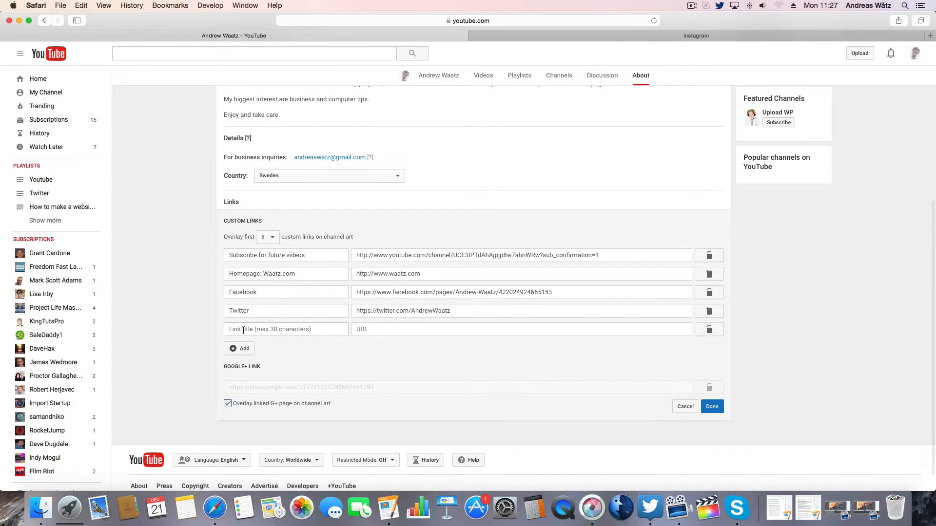
click(285, 329)
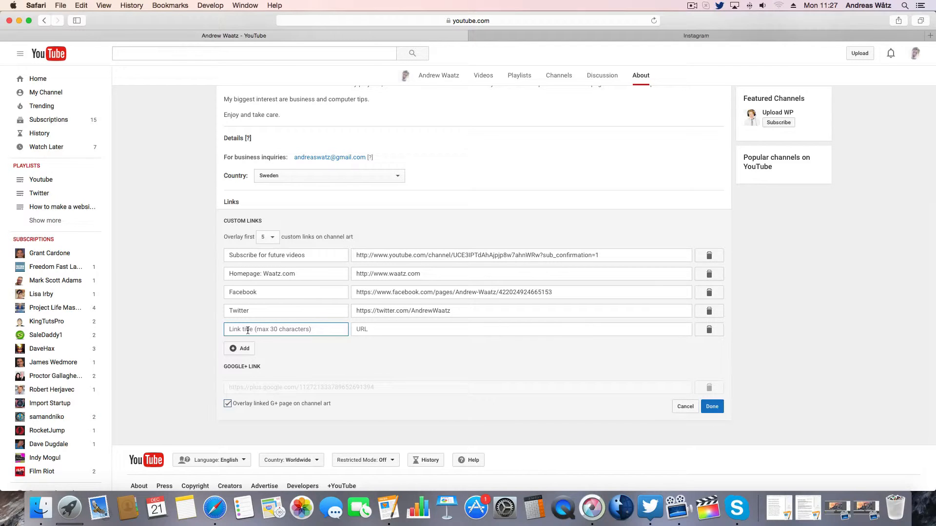
text(Instagram)
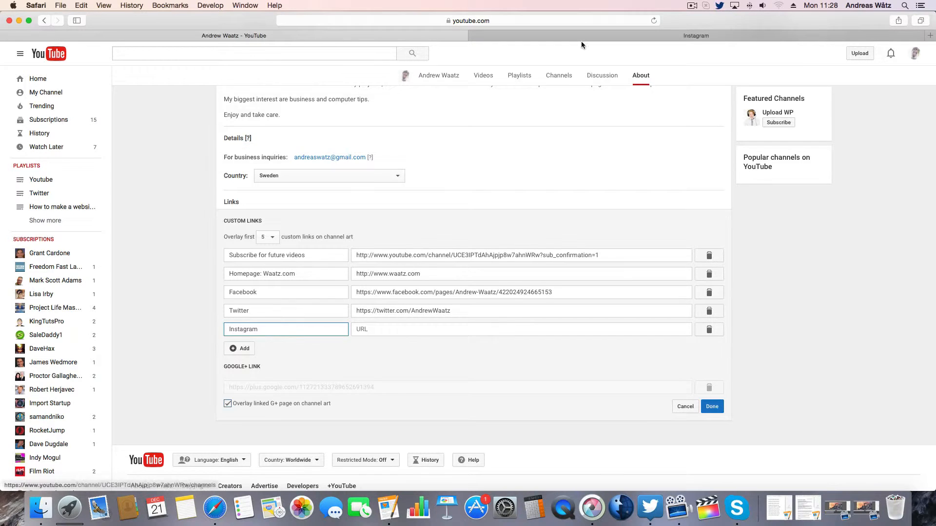
Step: Log in to Instagram, open your profile and copy its web address
click(695, 35)
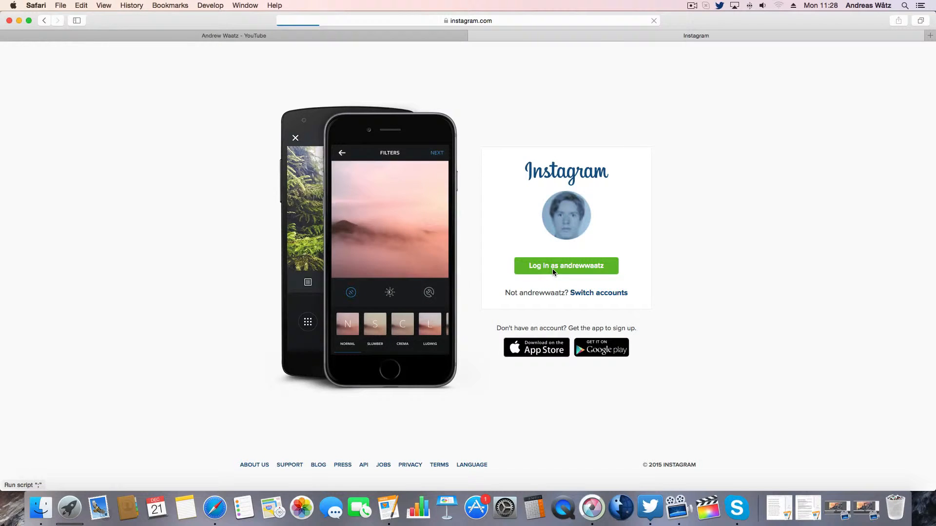
click(564, 266)
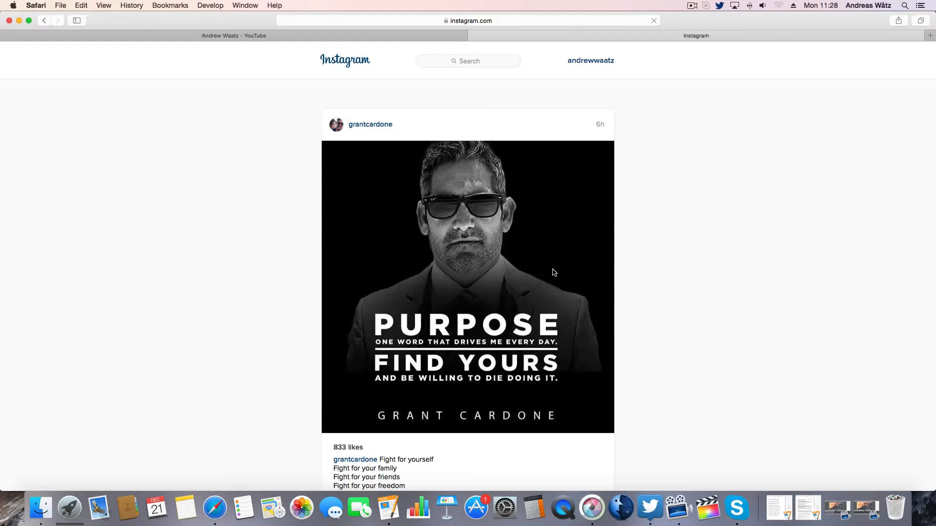
mouse_move(589, 61)
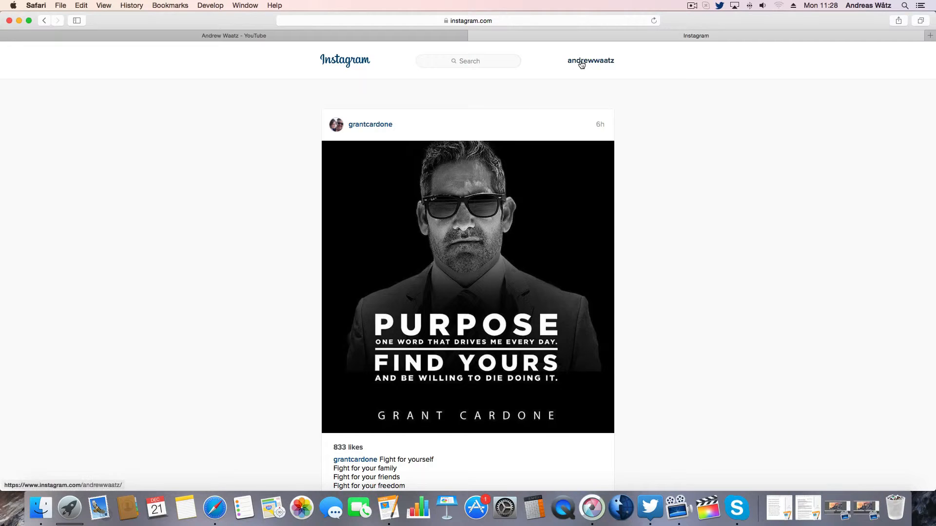
click(590, 60)
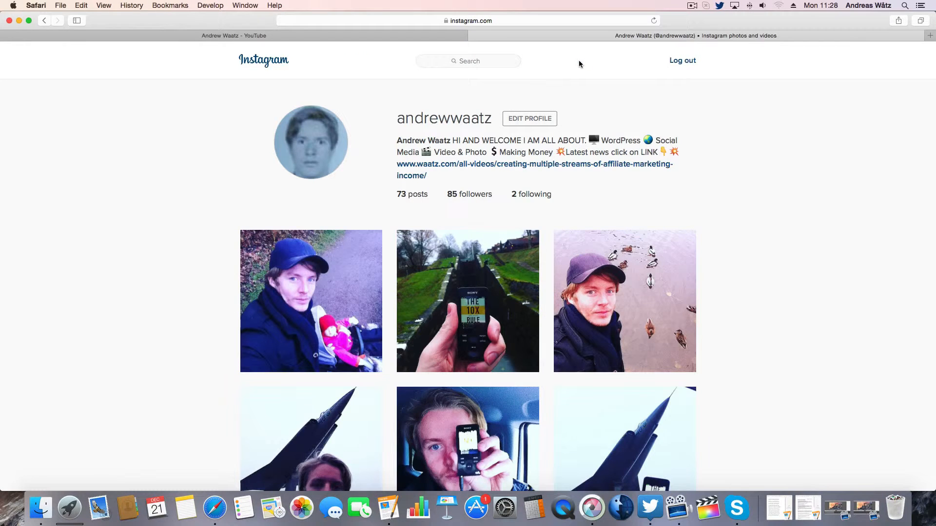
click(469, 20)
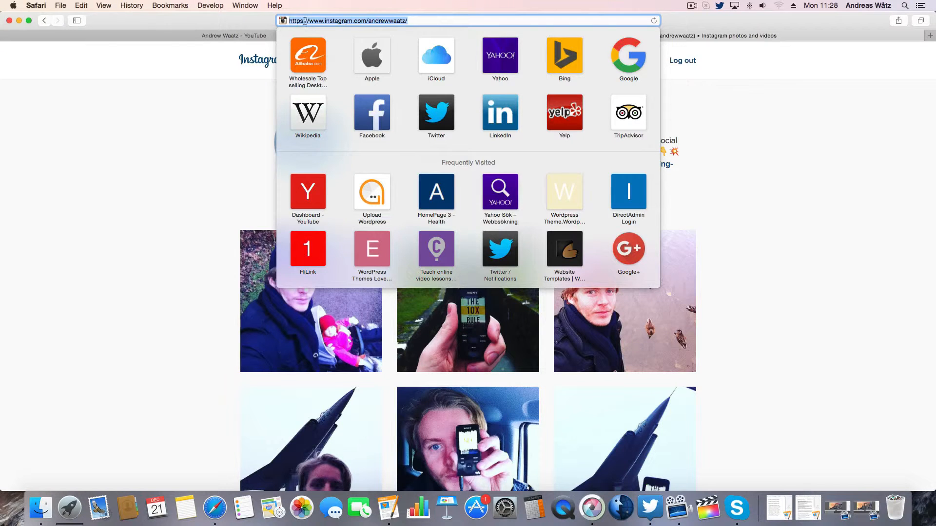
right_click(349, 21)
text(Instagram)
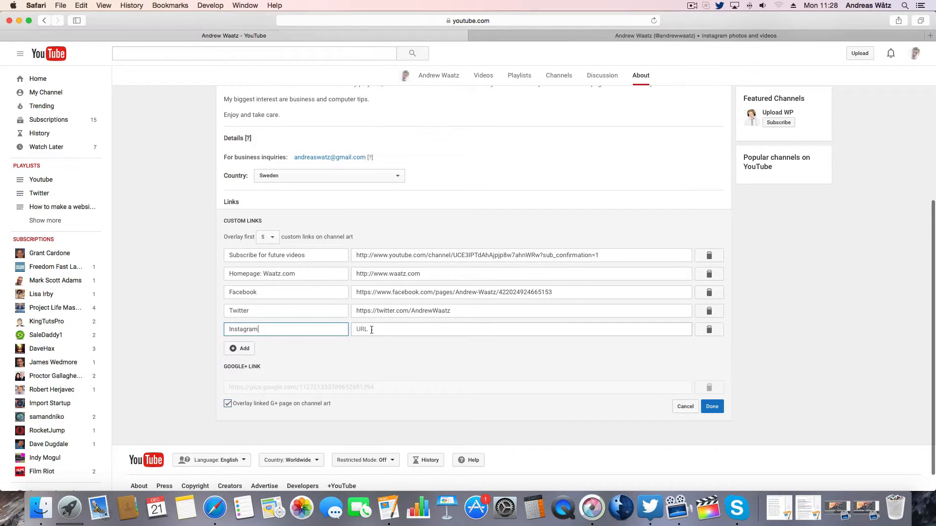
Step: Paste the Instagram profile address as the link URL and save the links
right_click(373, 329)
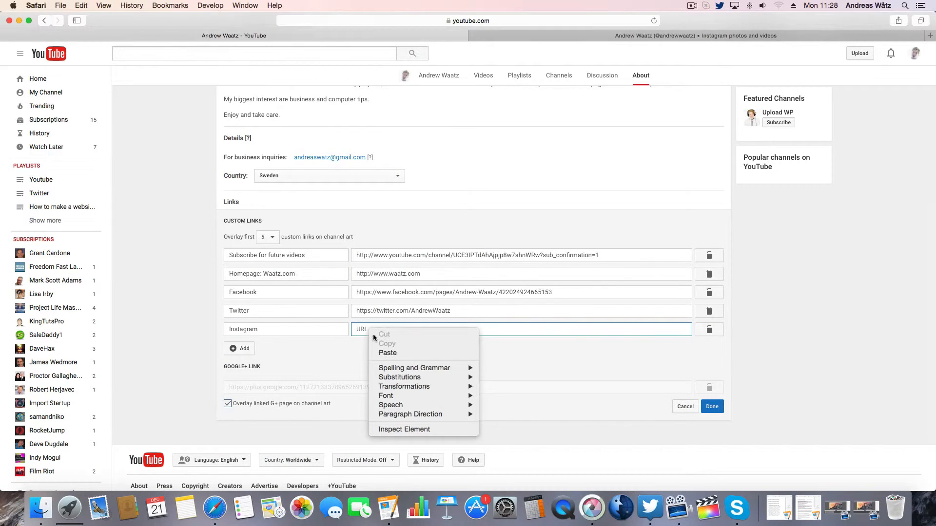
click(387, 353)
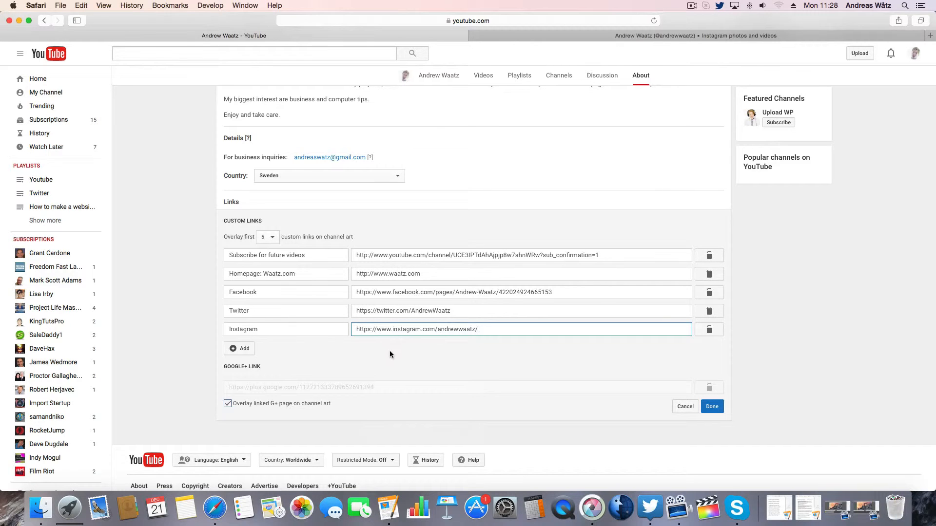
click(711, 407)
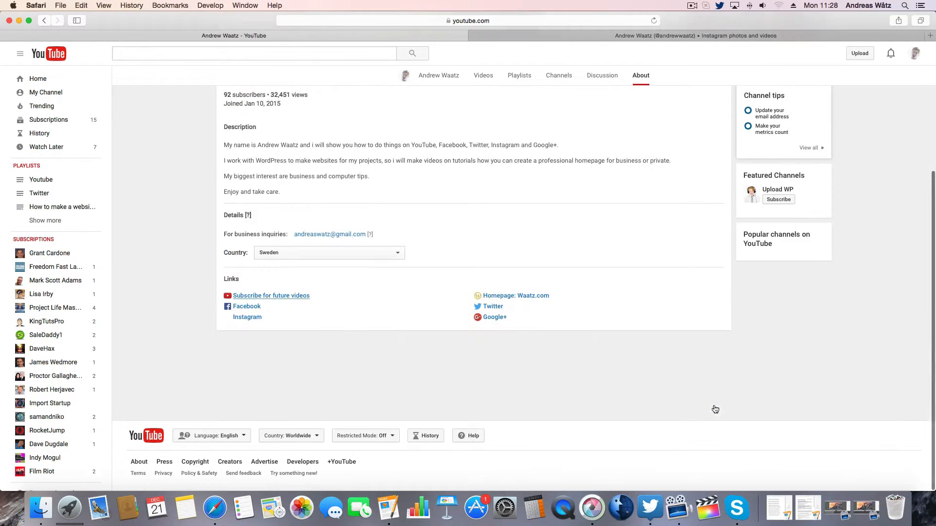
mouse_move(246, 317)
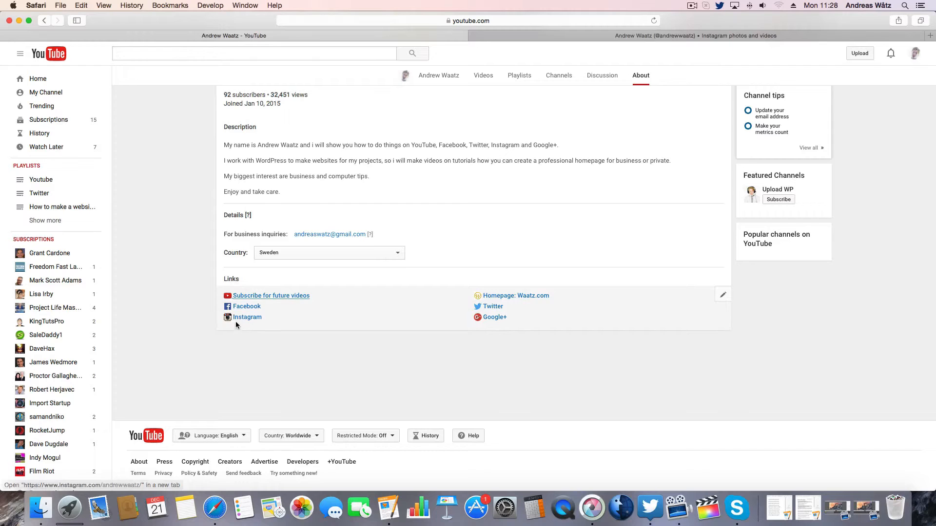
mouse_move(248, 316)
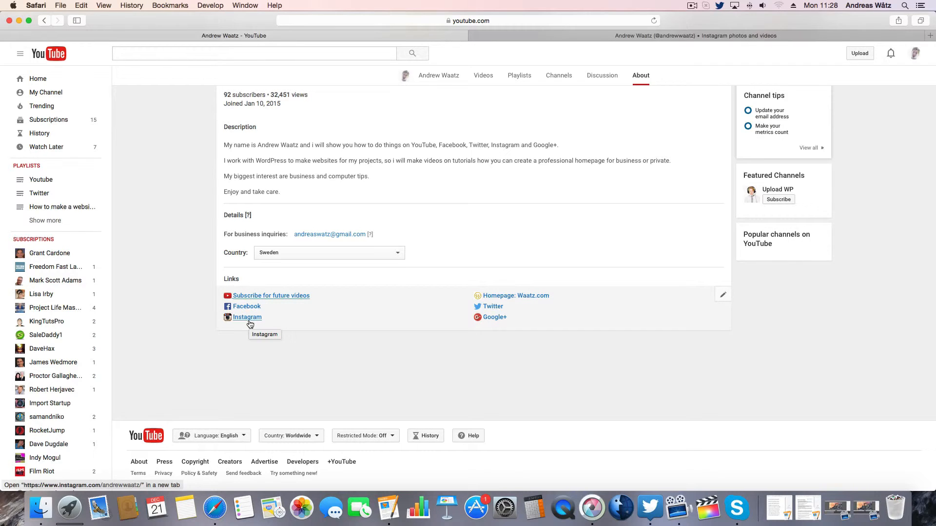